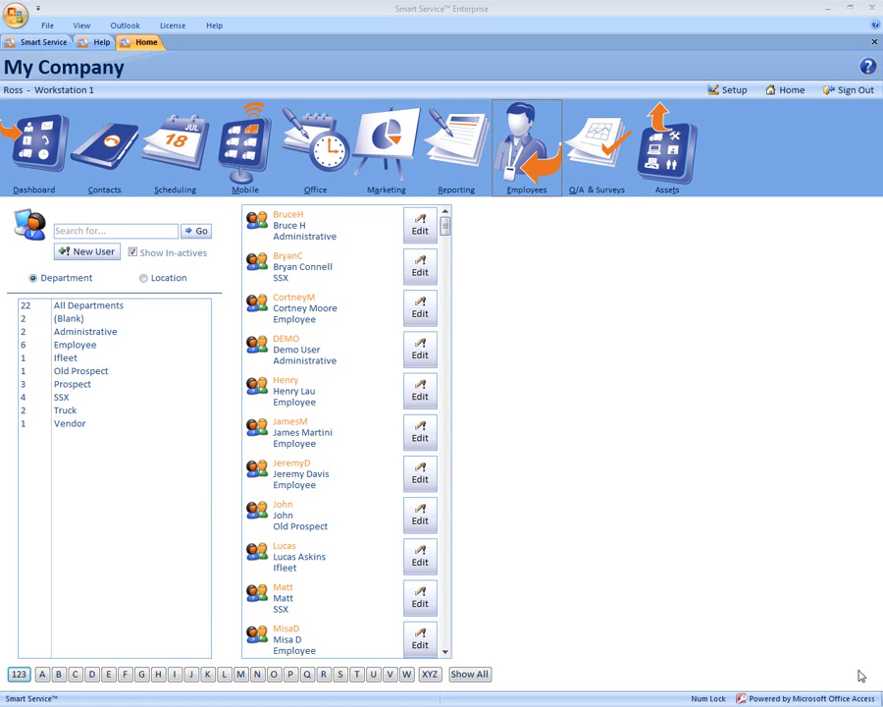
mouse_move(775, 499)
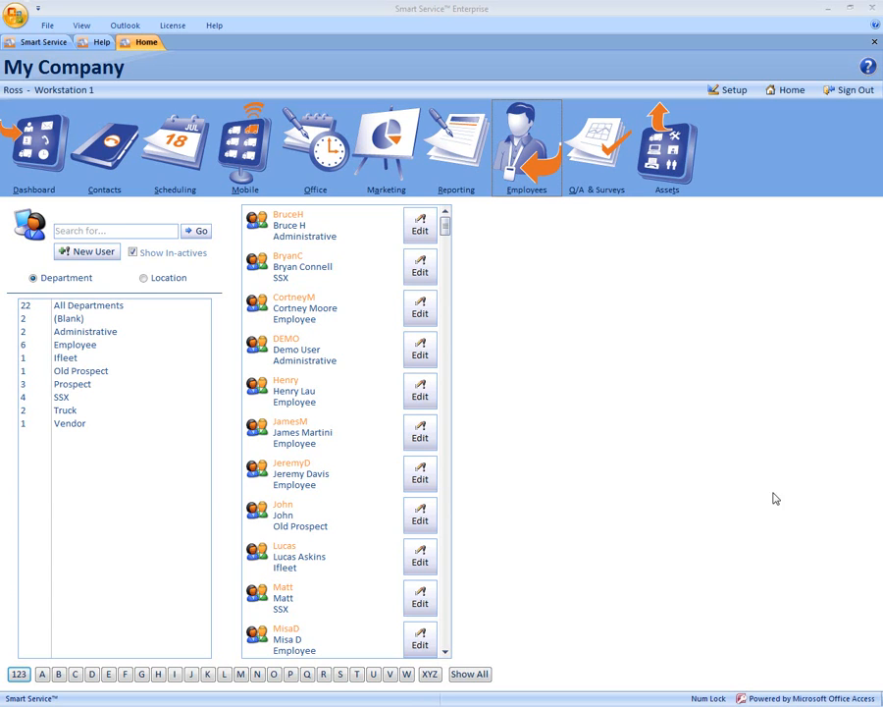
mouse_move(550, 285)
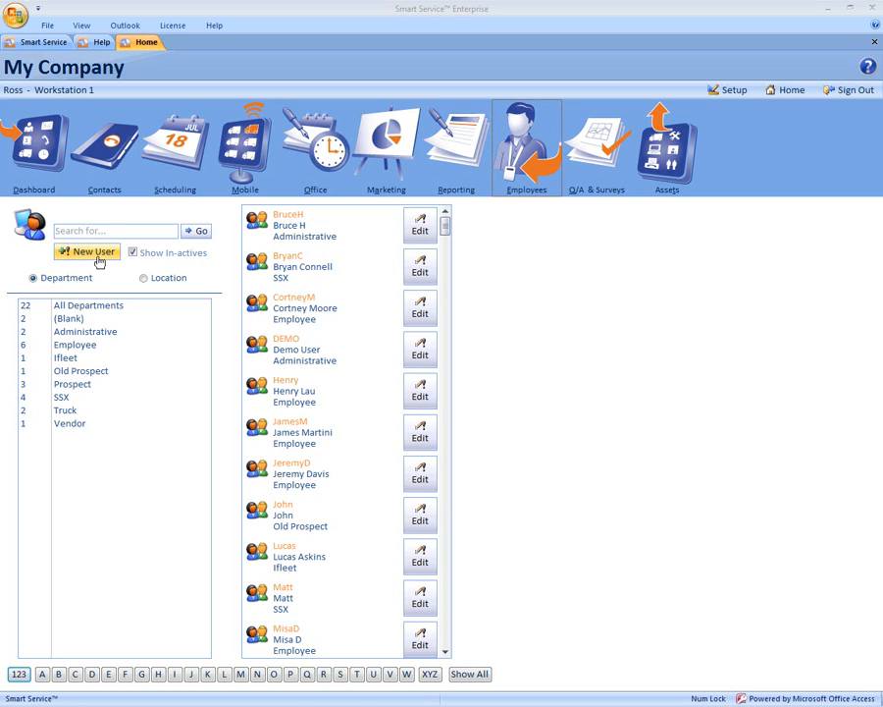
click(86, 251)
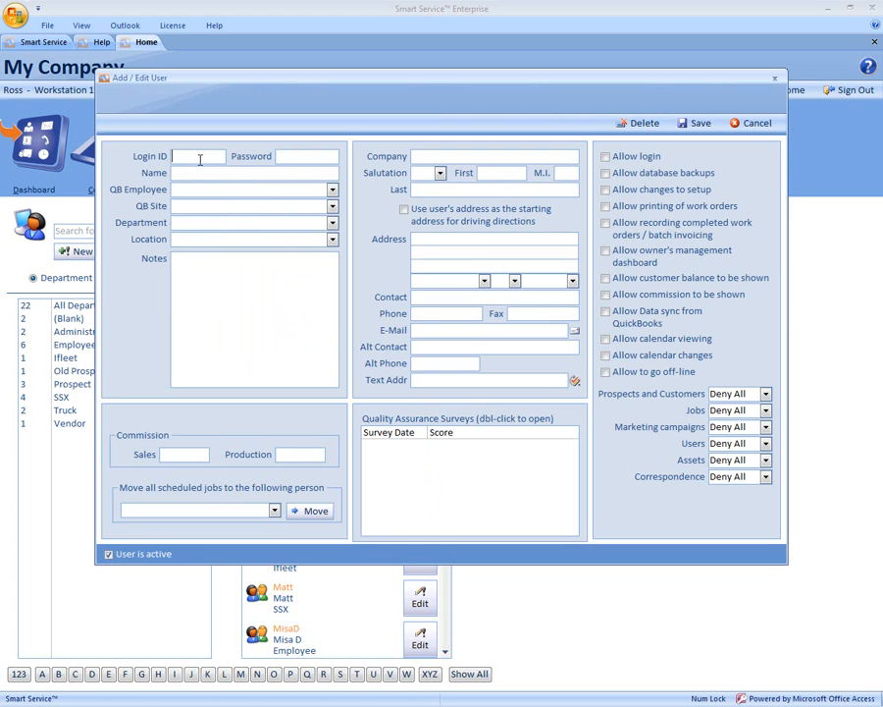
text(Lacy)
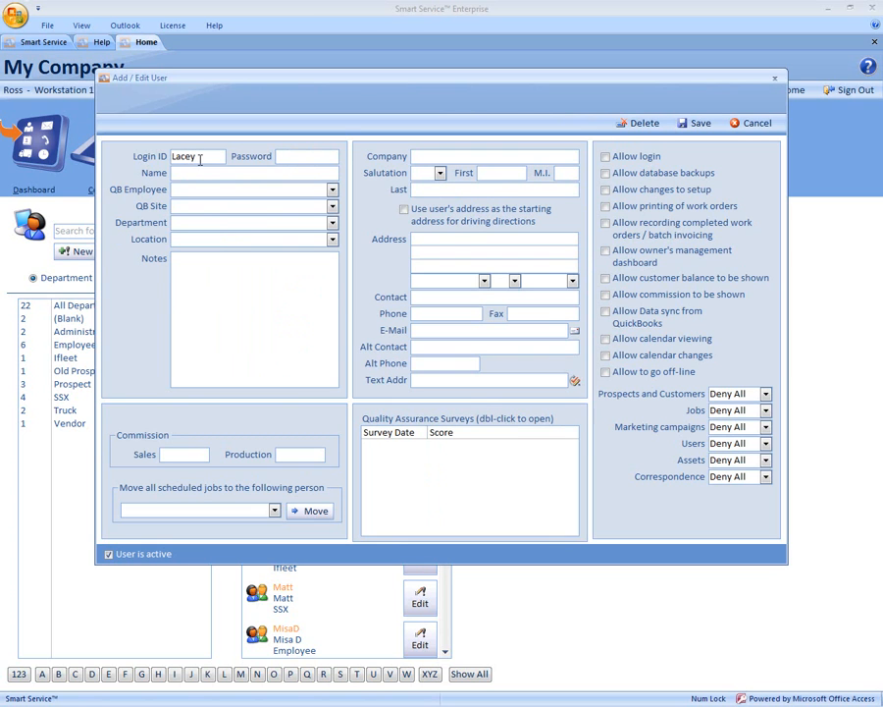
text(*****)
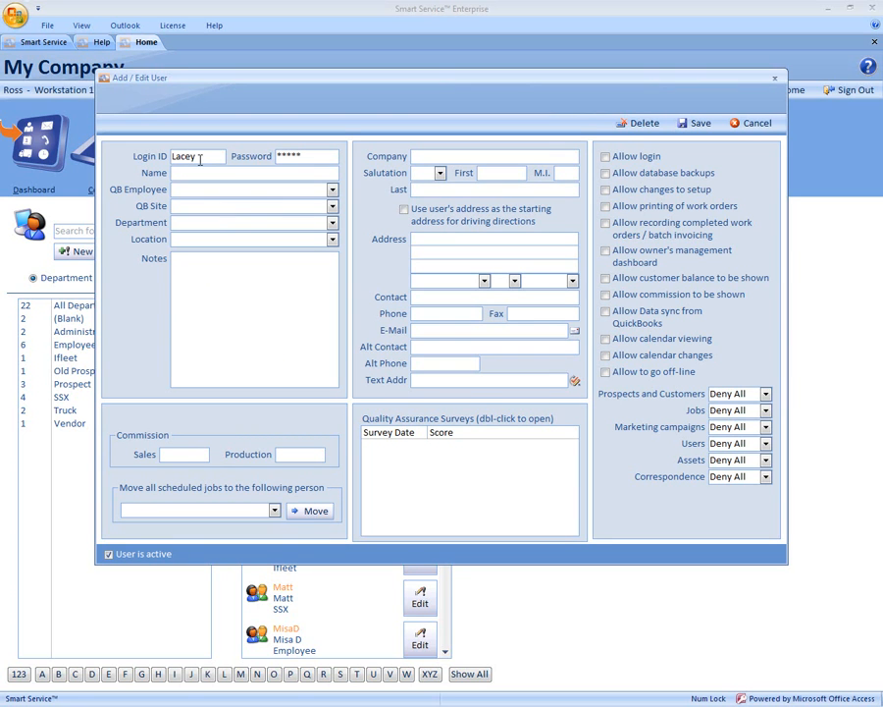
text(Lacey Plane)
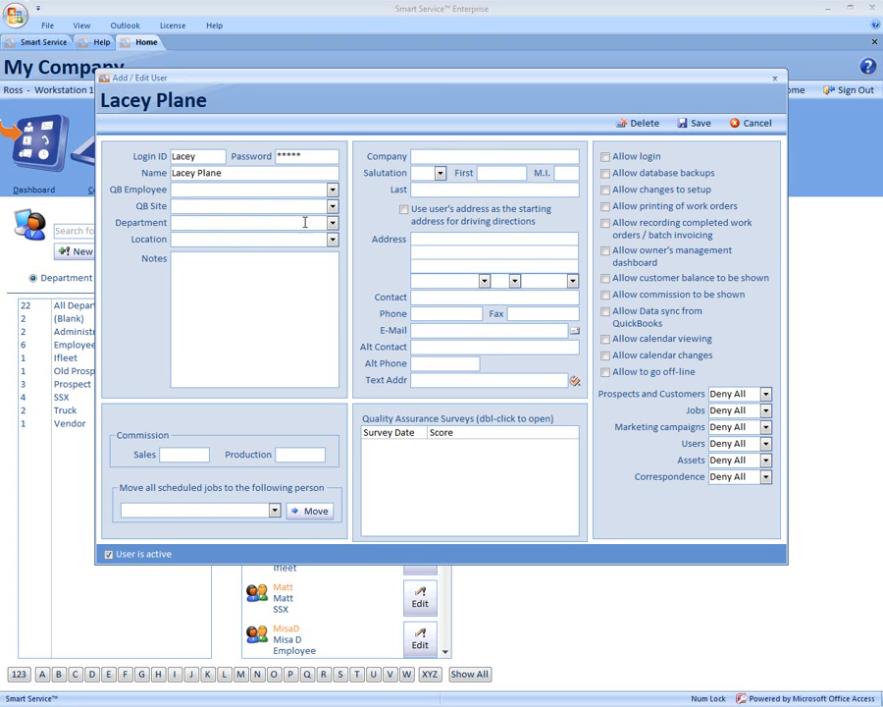
- Choose Truck from the Department dropdown for the new employee
click(332, 238)
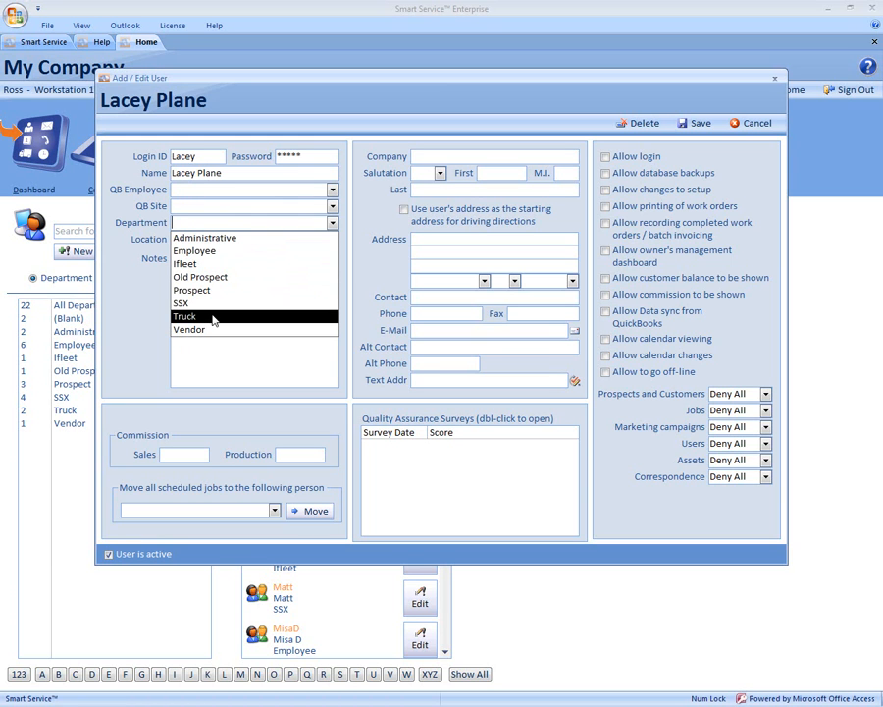
click(184, 316)
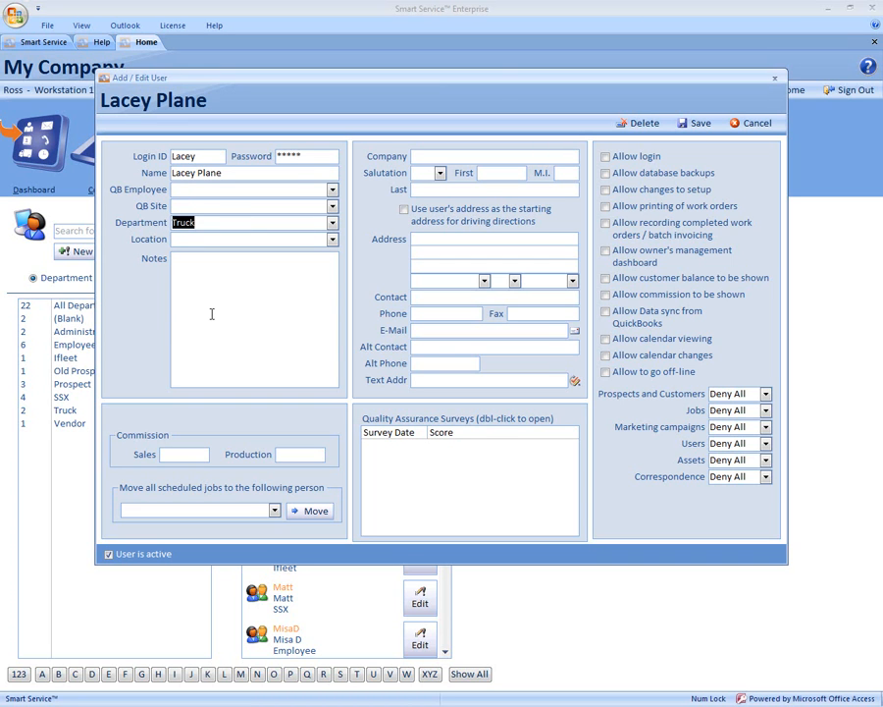
mouse_move(667, 137)
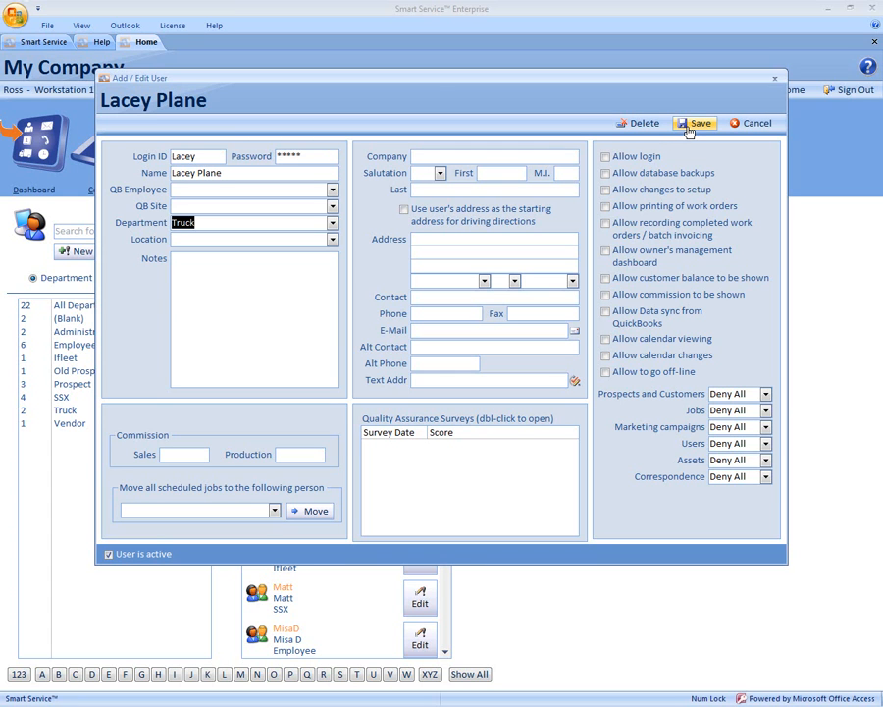
mouse_move(667, 157)
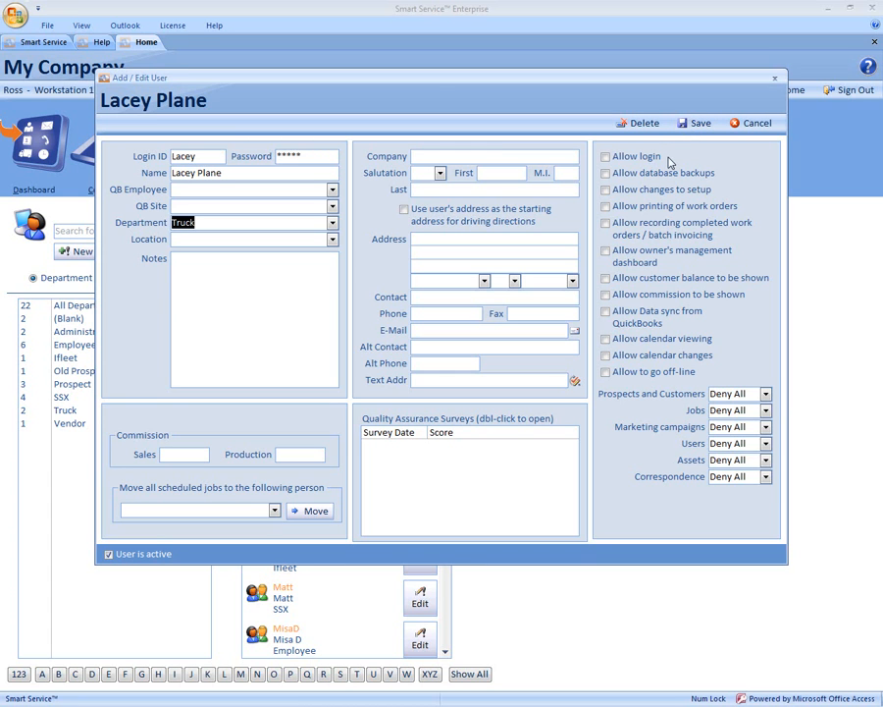
- Enable login, database backup, completed work orders and off-line permissions, then save the employee
click(605, 156)
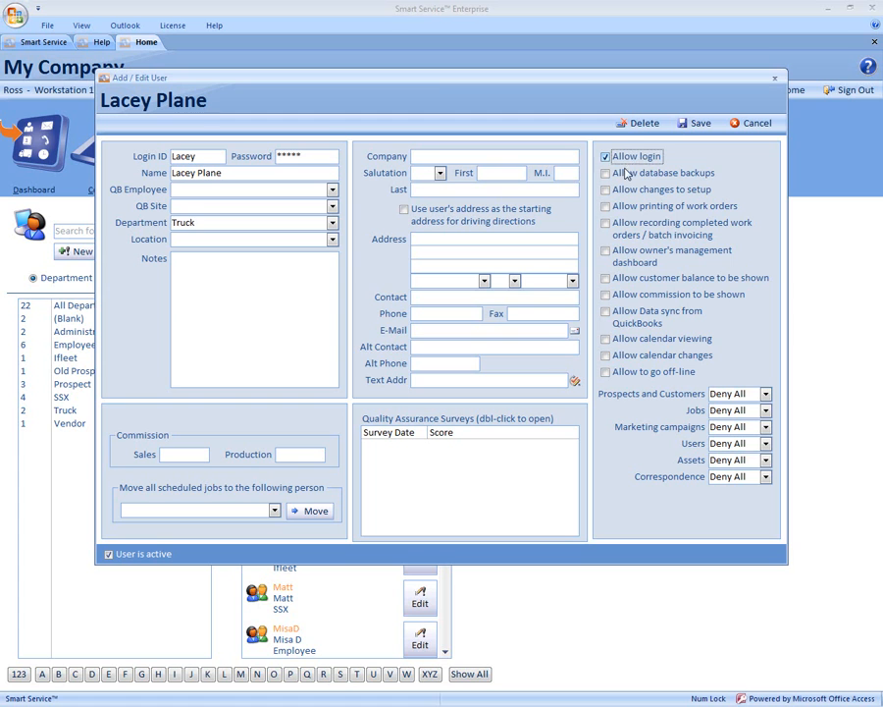
click(605, 190)
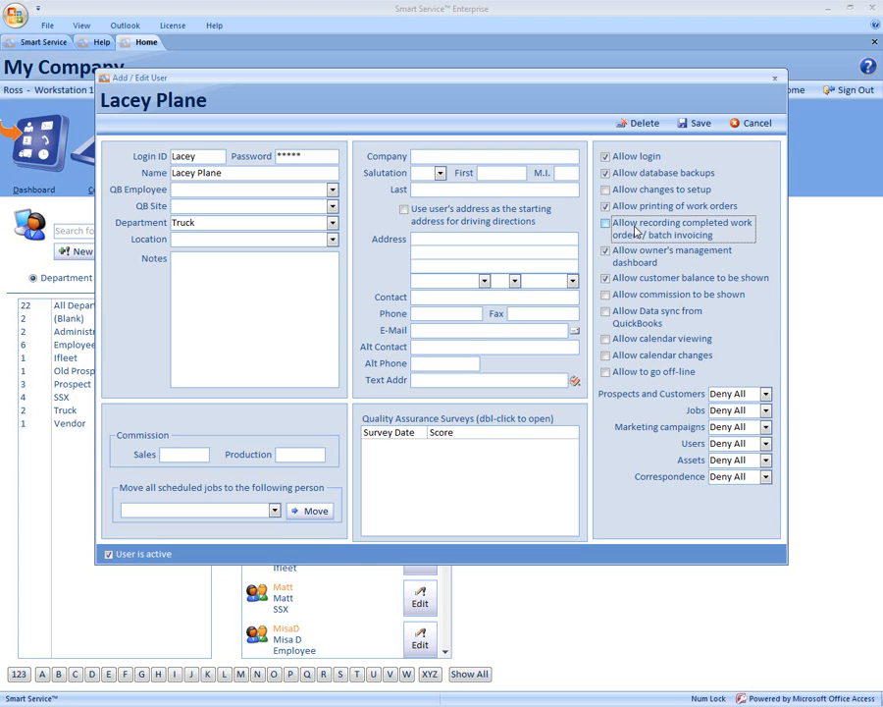
click(605, 221)
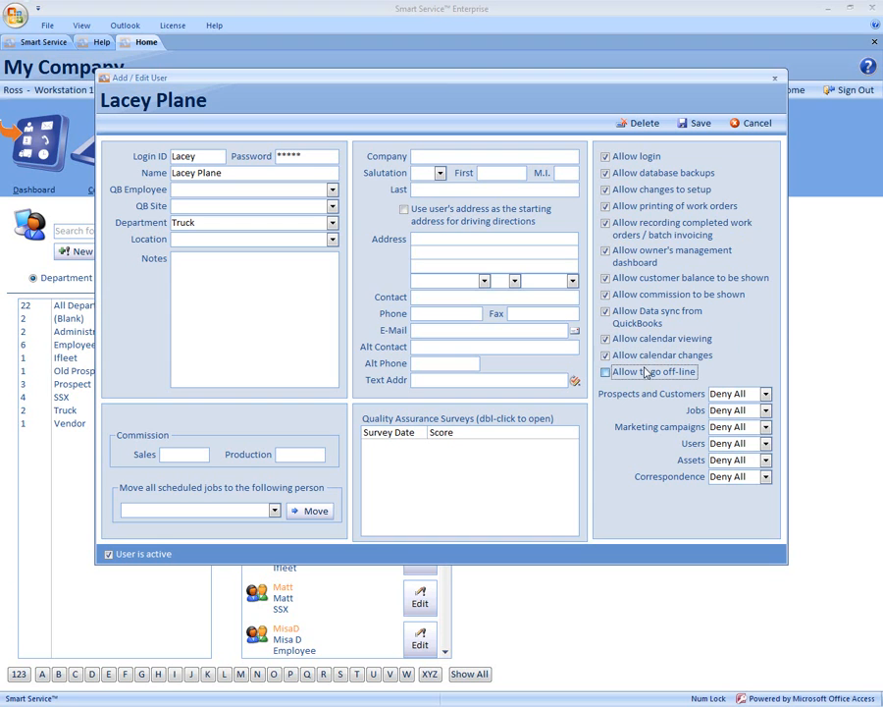
click(606, 371)
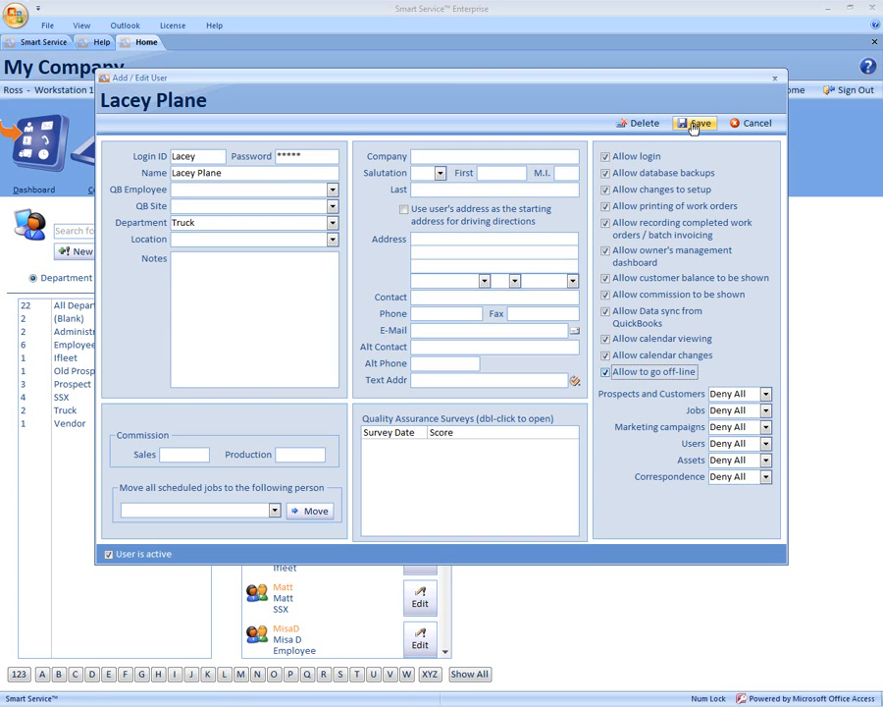
click(694, 122)
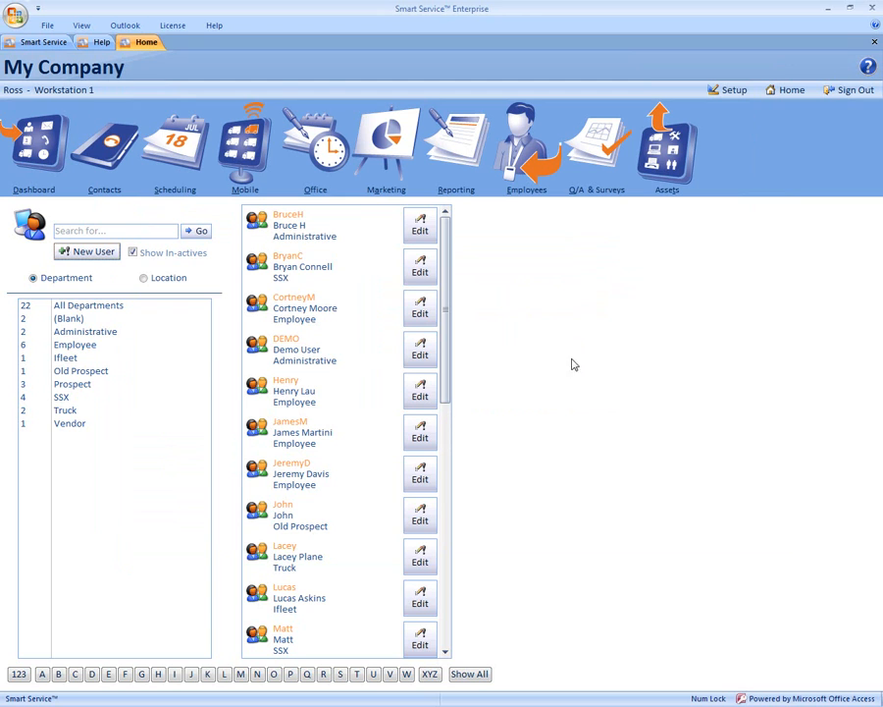